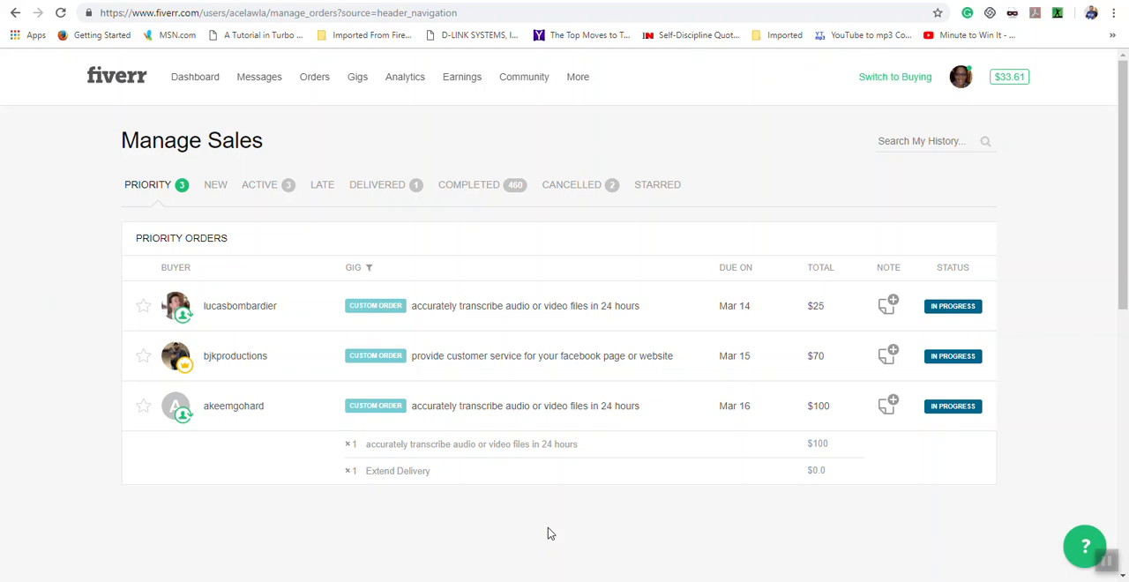
mouse_move(326, 76)
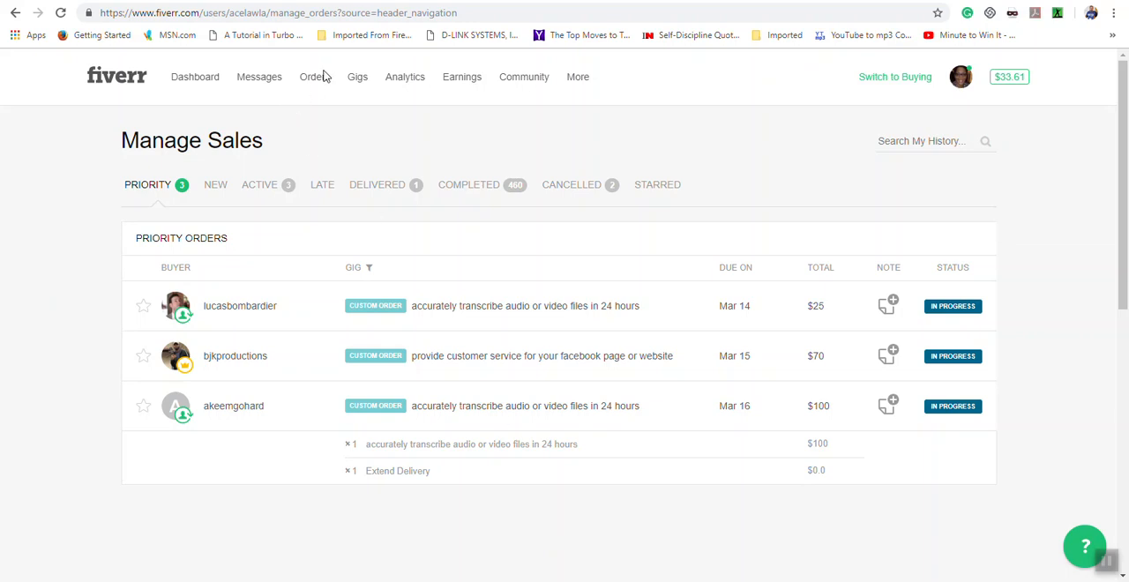
mouse_move(146, 198)
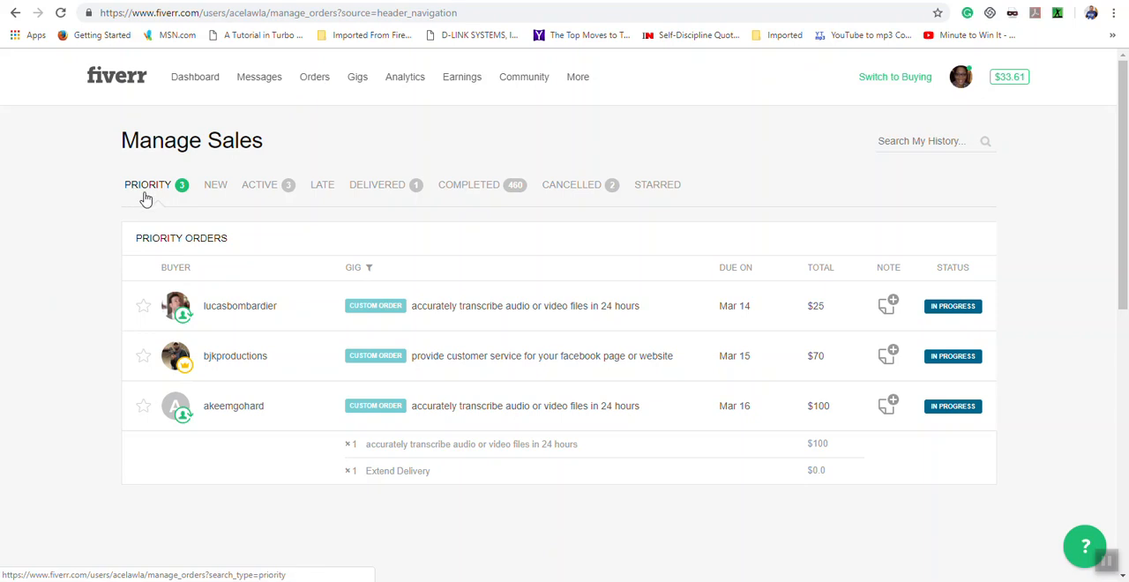
mouse_move(162, 198)
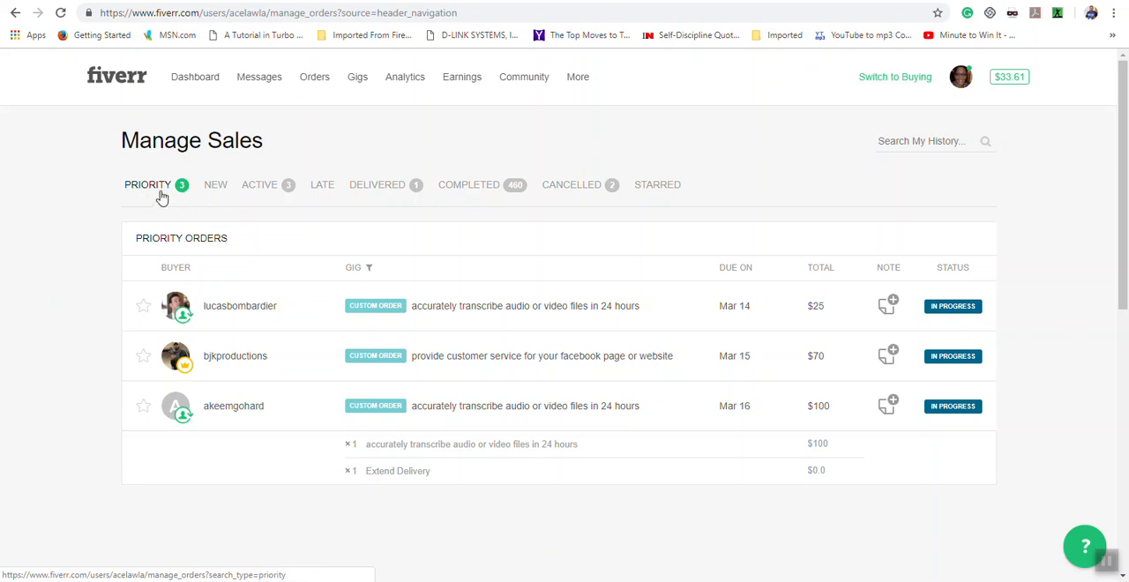
mouse_move(215, 185)
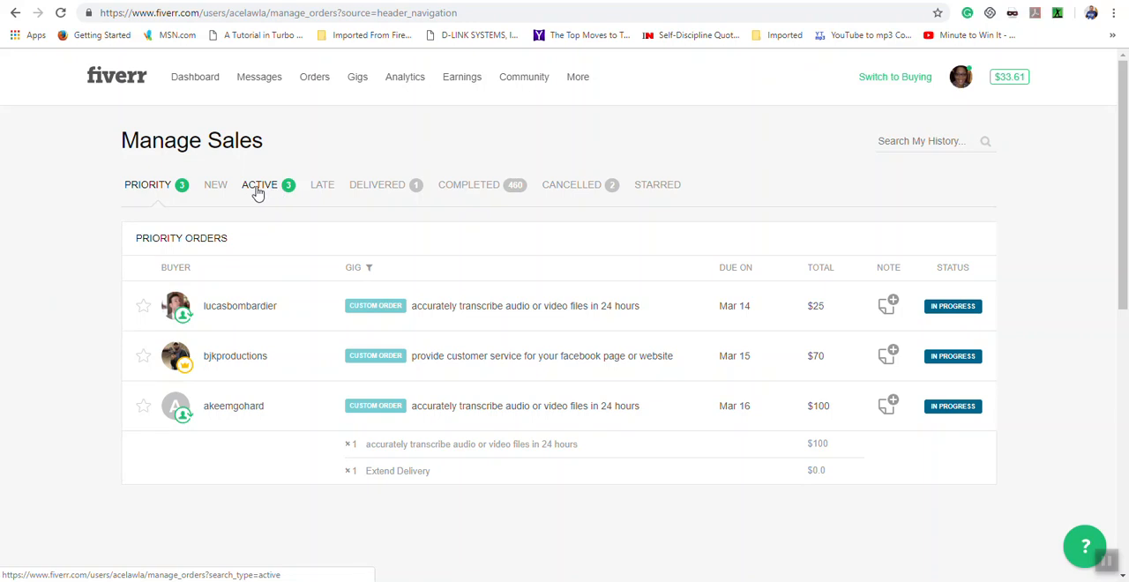
Step: View the New, Active, Late and Delivered order lists, ending on the one delivered $20 webinar order
left_click(215, 183)
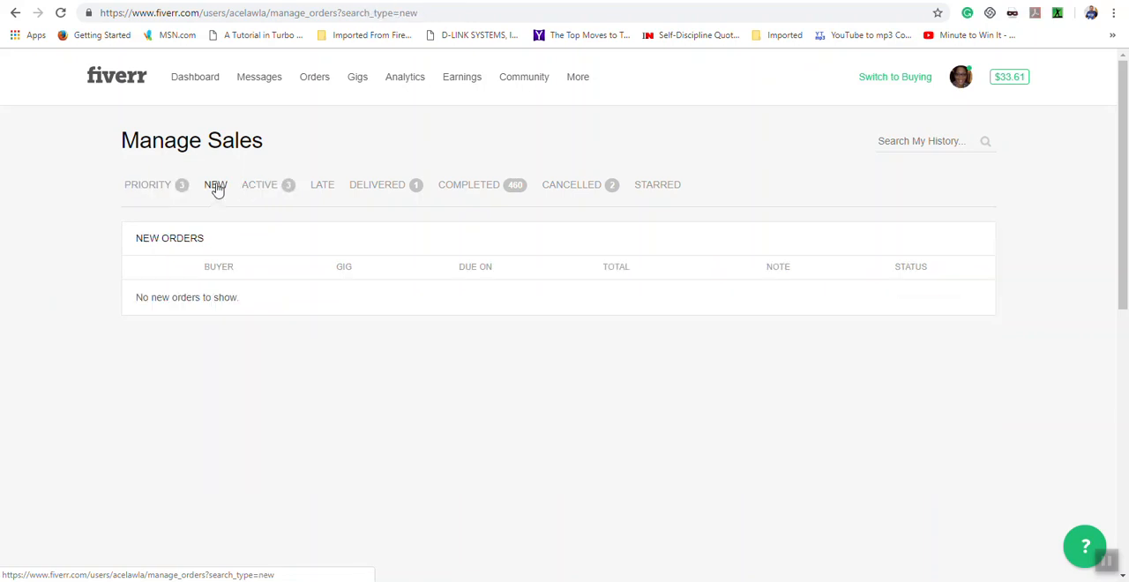
left_click(259, 183)
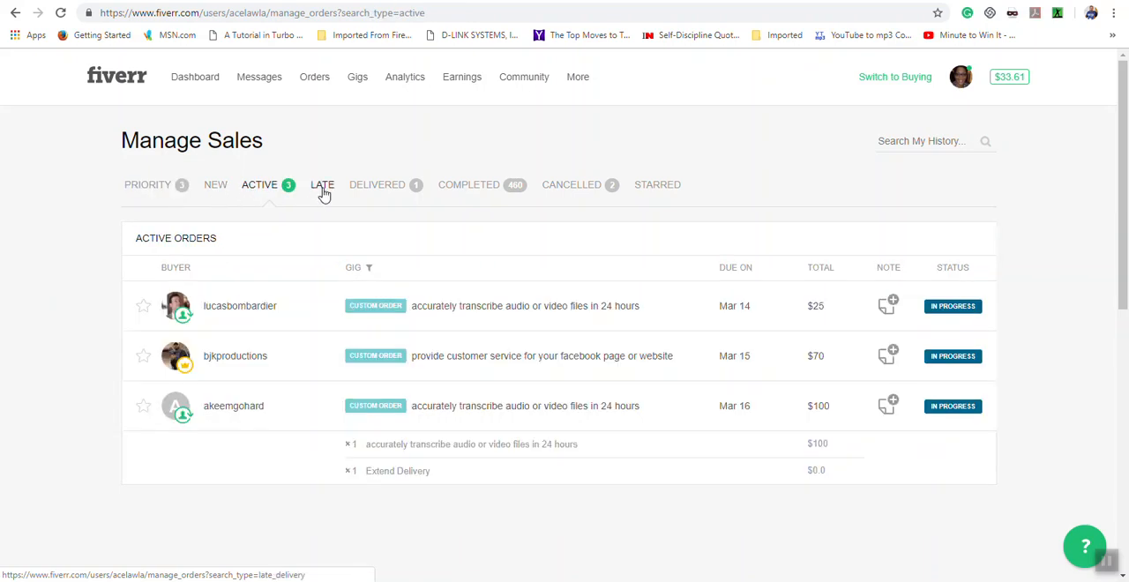
left_click(321, 184)
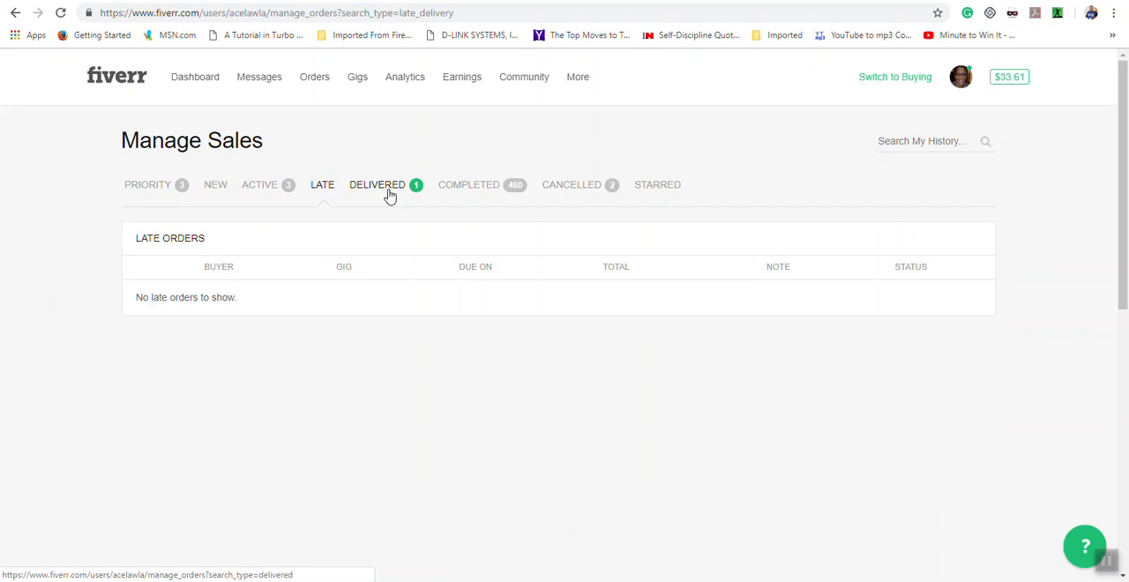
left_click(377, 183)
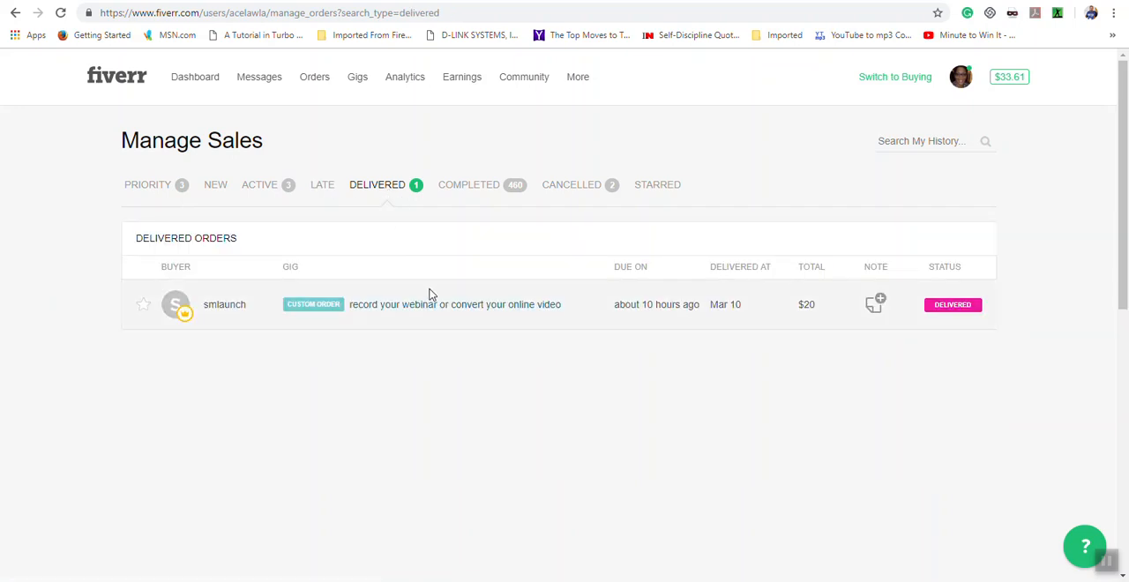
mouse_move(490, 328)
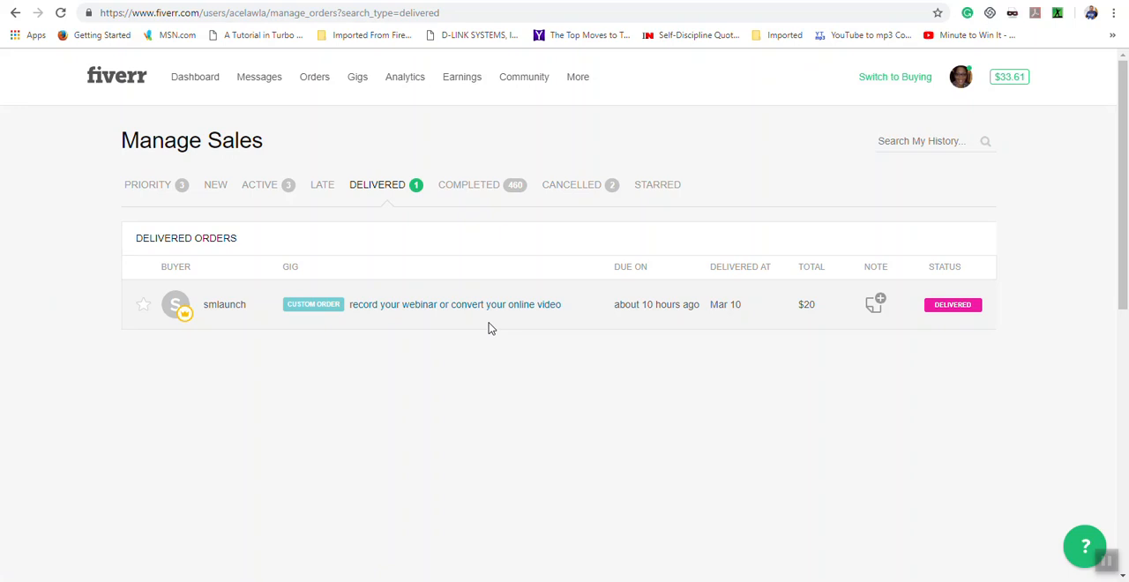
Step: Browse the completed-orders history, the two cancelled orders, and the empty starred list
left_click(469, 184)
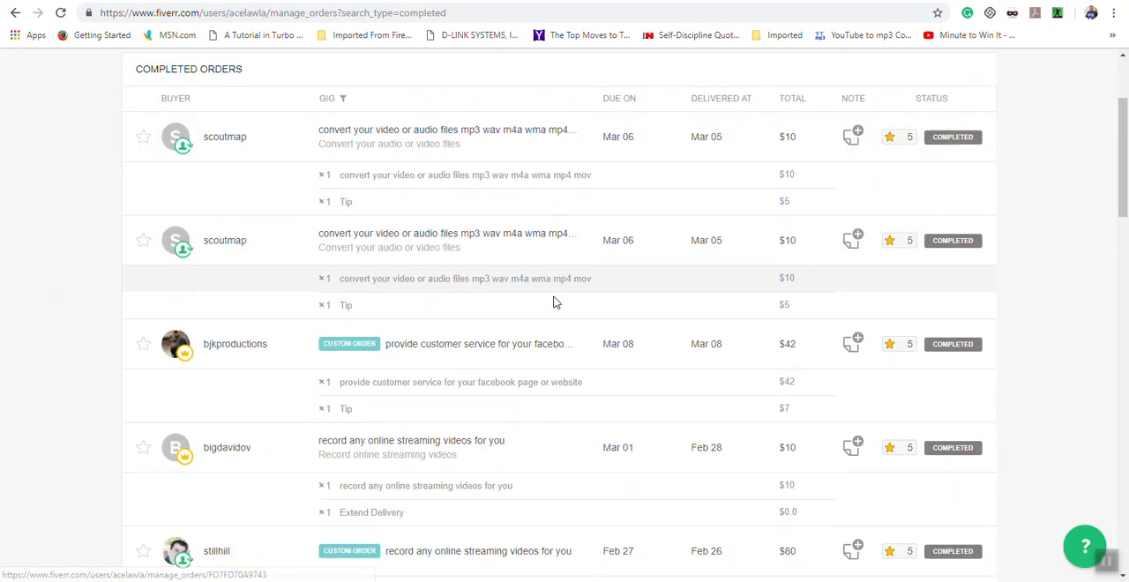
scroll("up", 3)
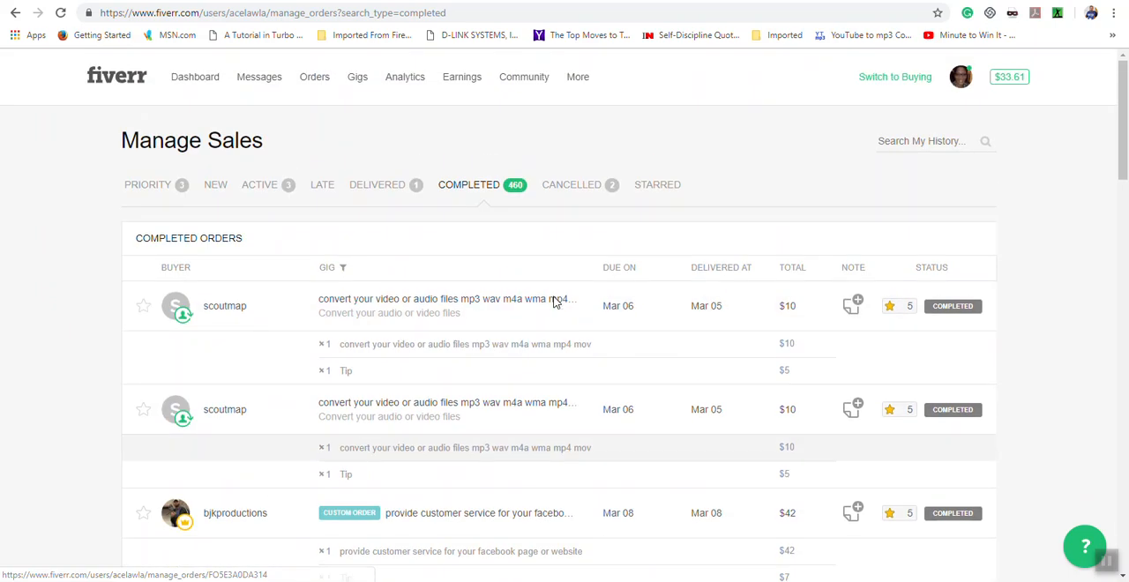
left_click(571, 183)
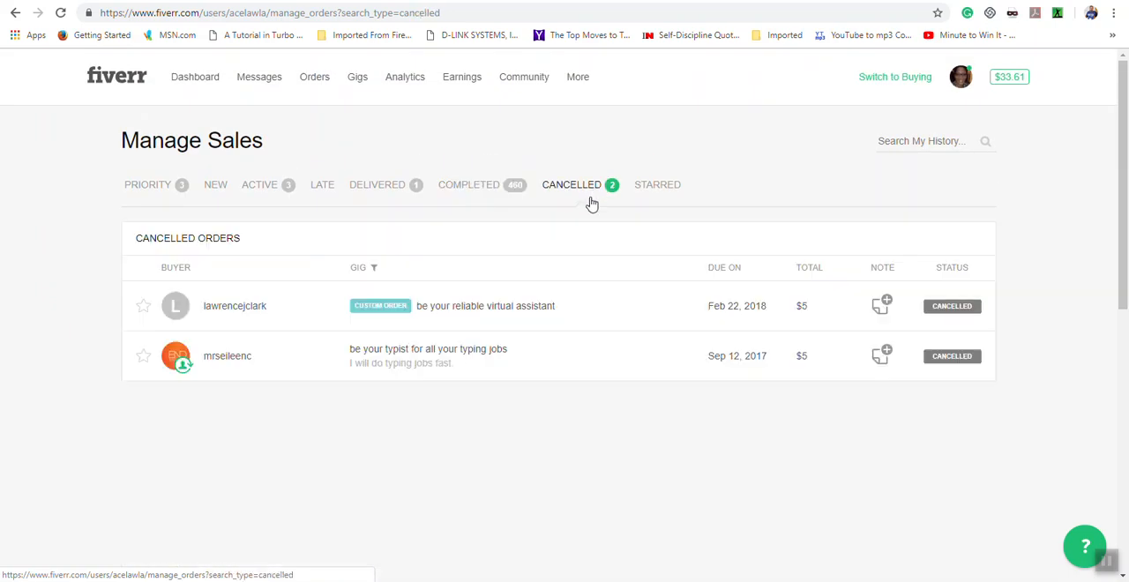
mouse_move(670, 205)
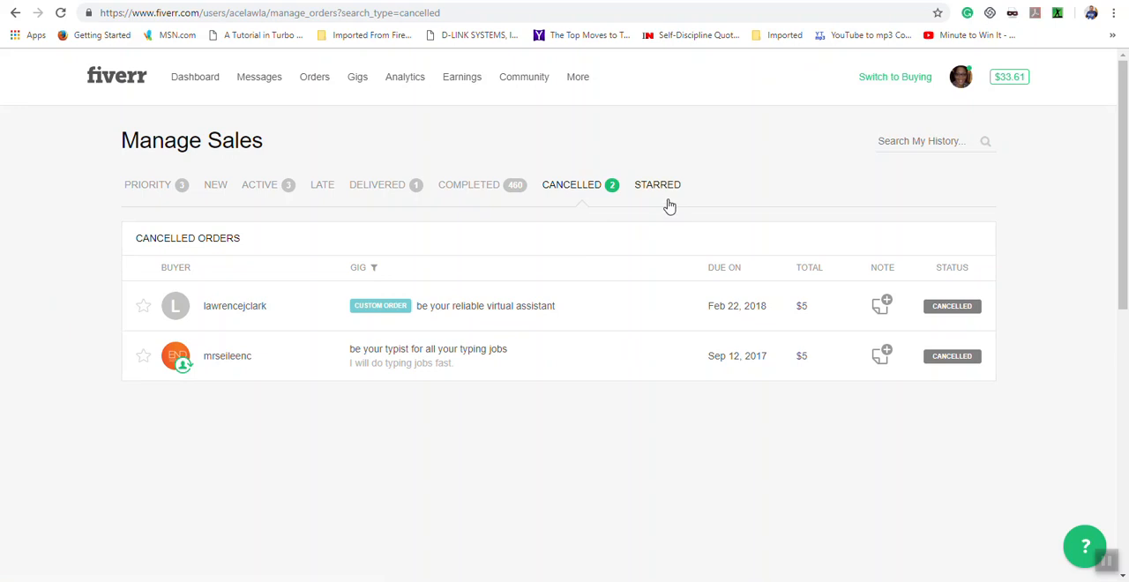
left_click(656, 183)
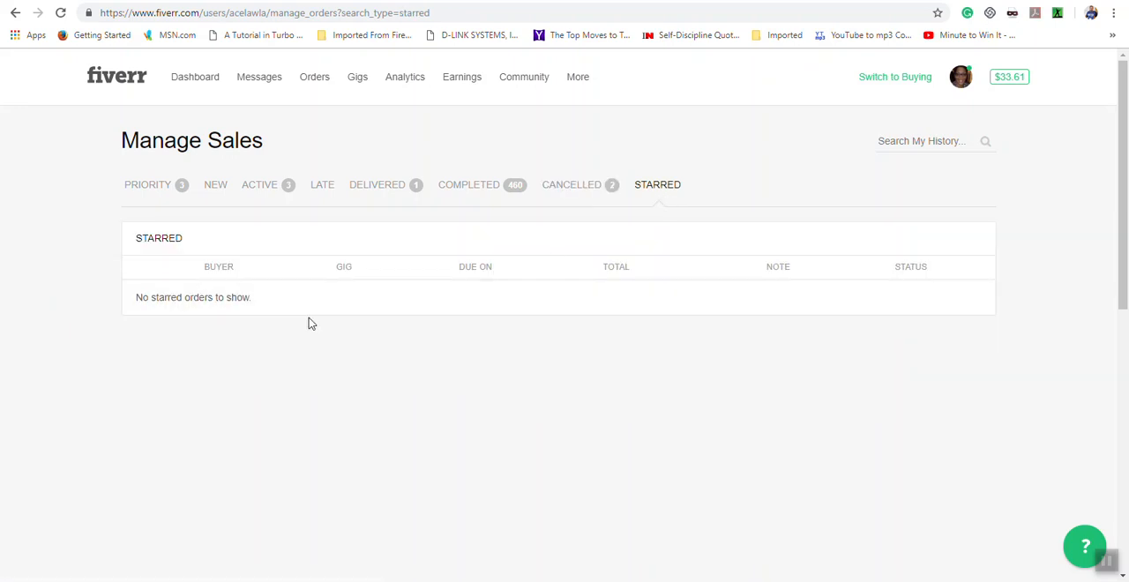
mouse_move(825, 207)
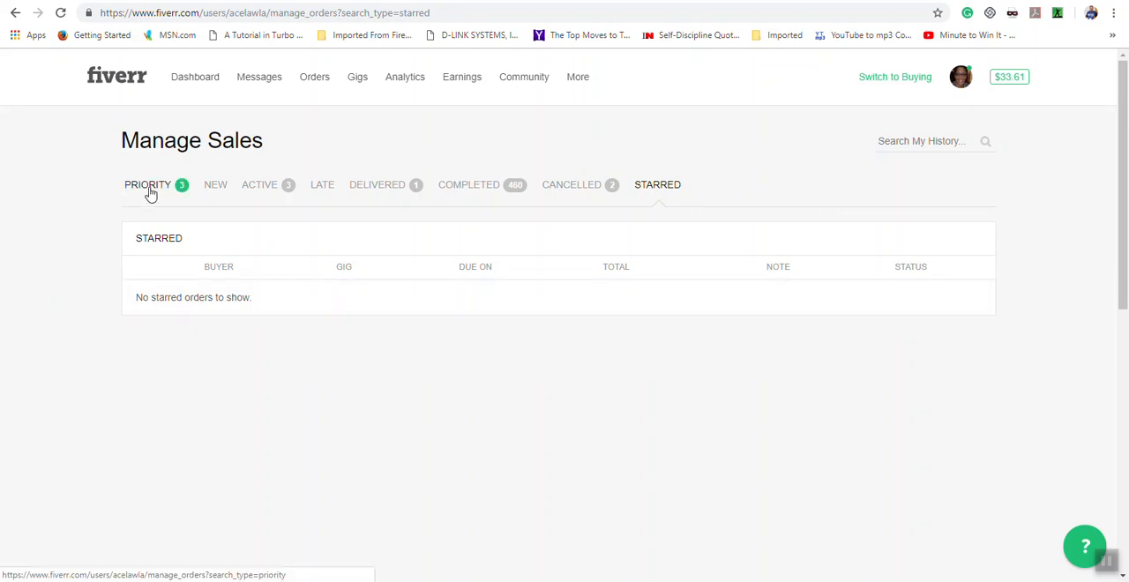
Step: Return to the three priority orders, then show the same three under Active
left_click(148, 184)
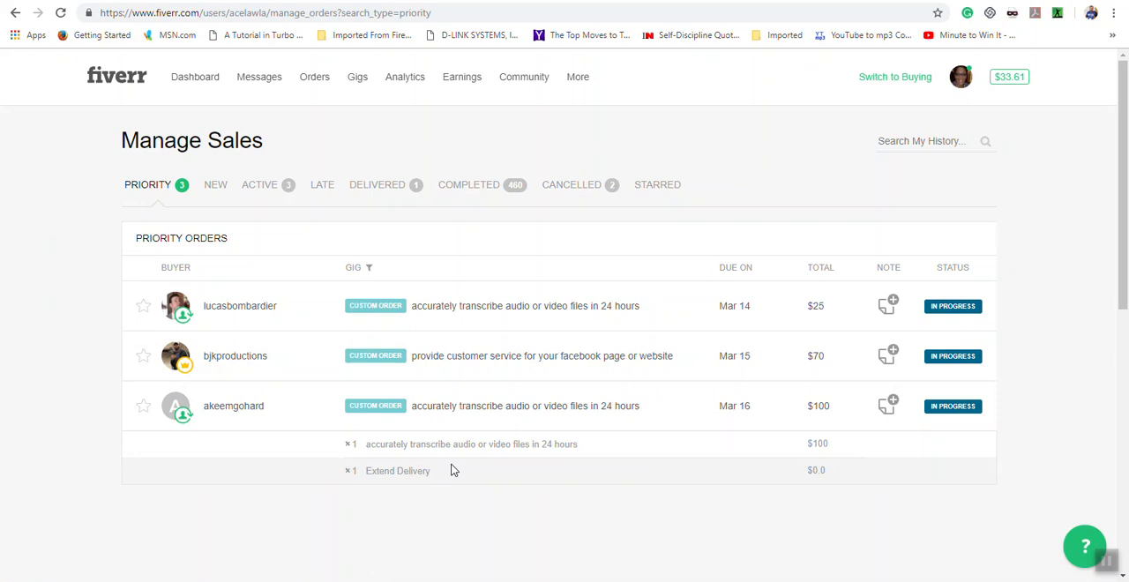
mouse_move(260, 183)
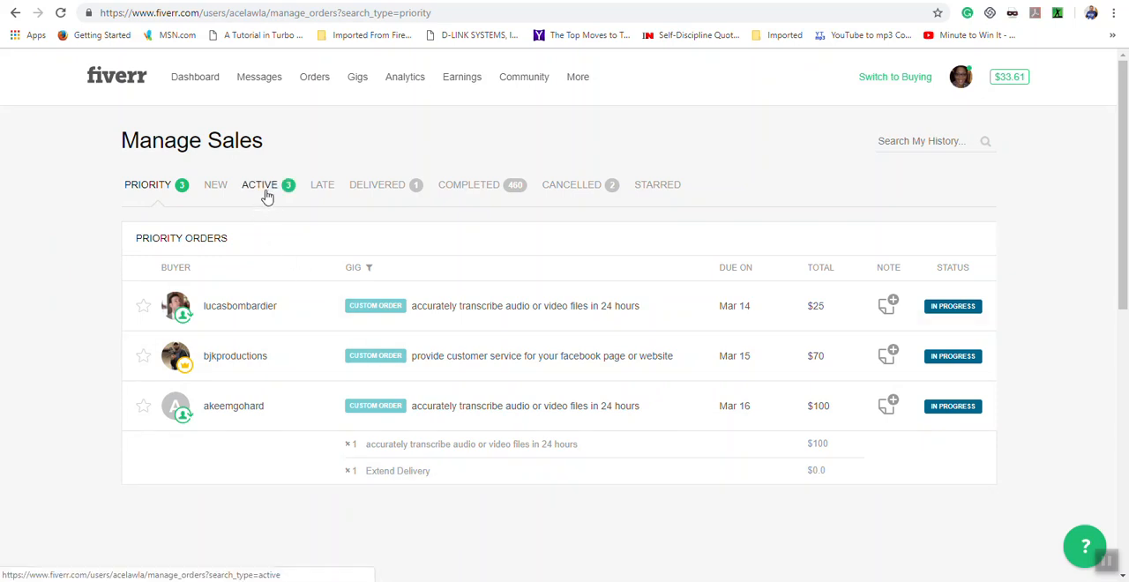
left_click(259, 183)
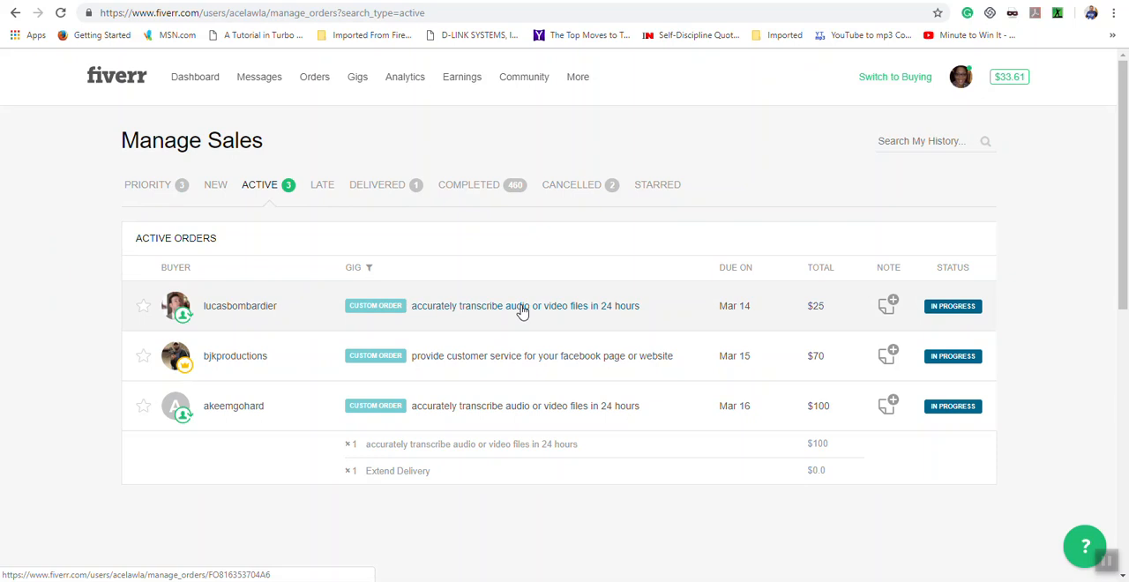
Step: View the 'accurately transcribe audio or video files' order's countdown, conversation and Deliver Now section
left_click(524, 305)
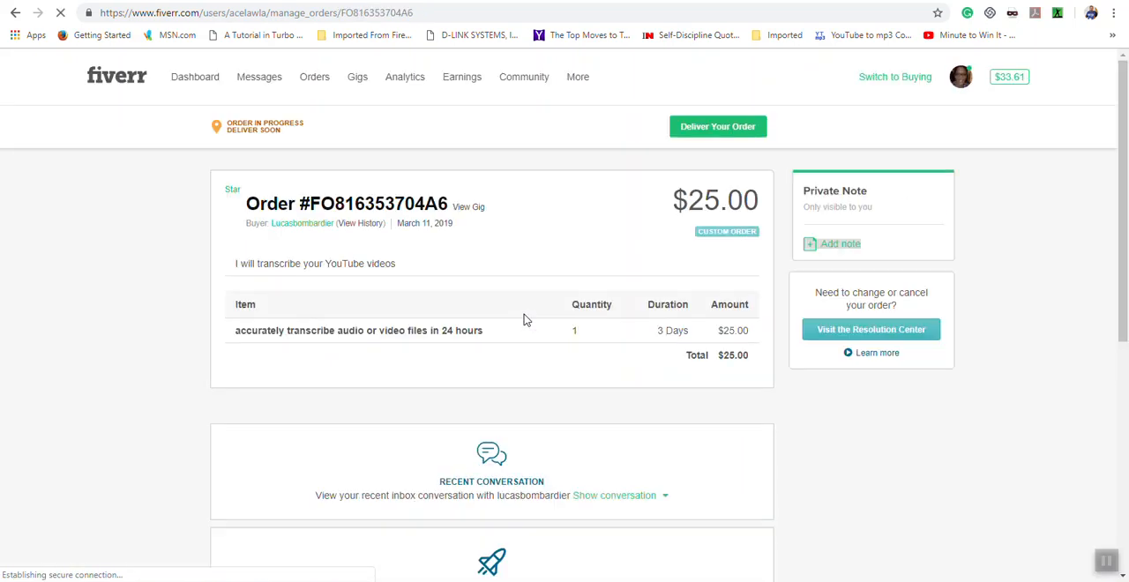
scroll("down", 3)
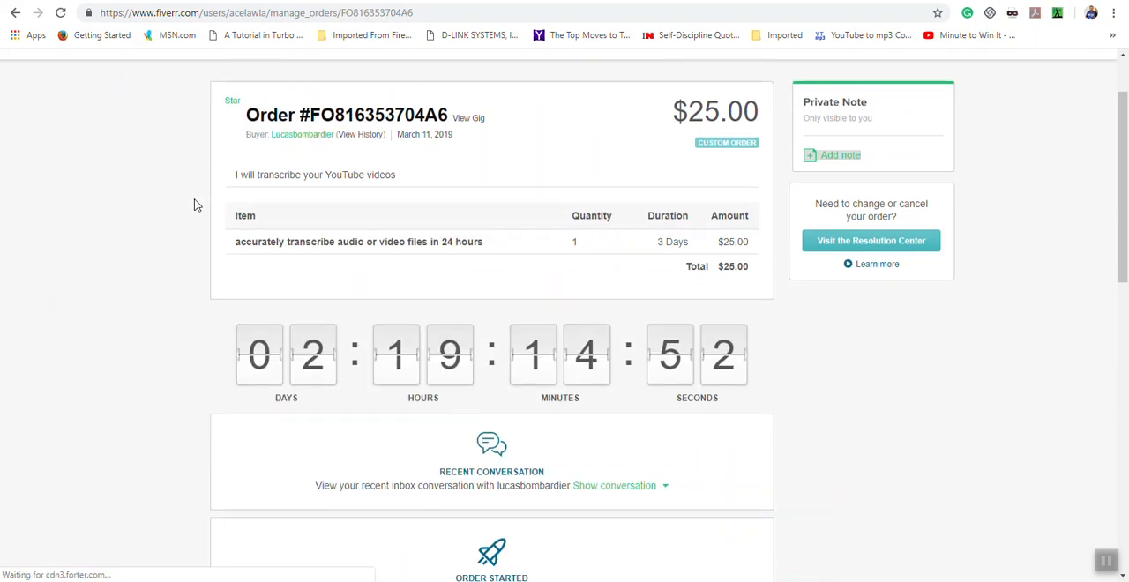
scroll("down", 3)
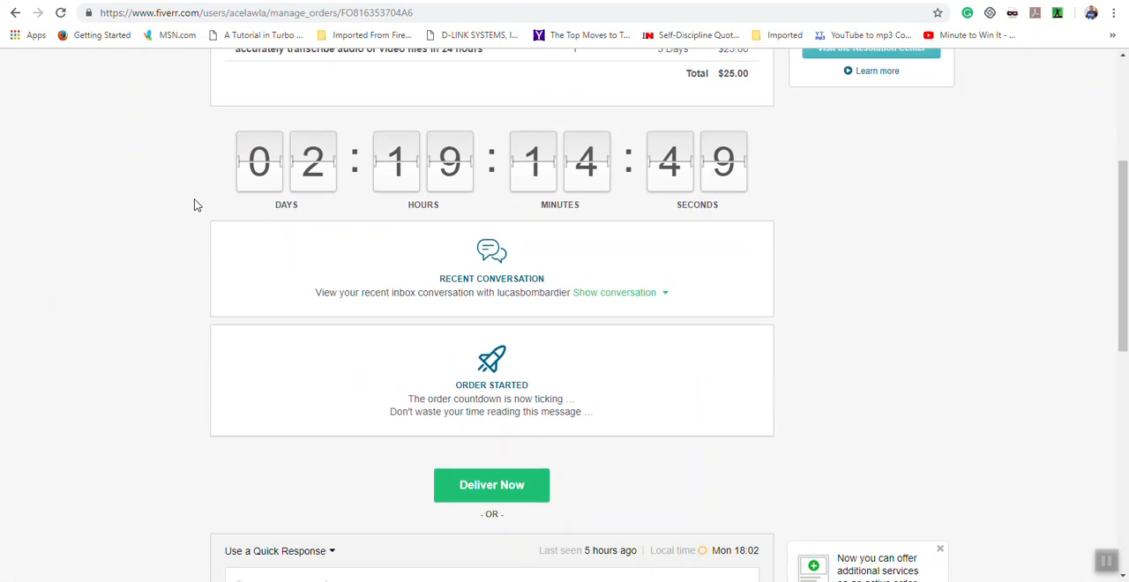
mouse_move(332, 174)
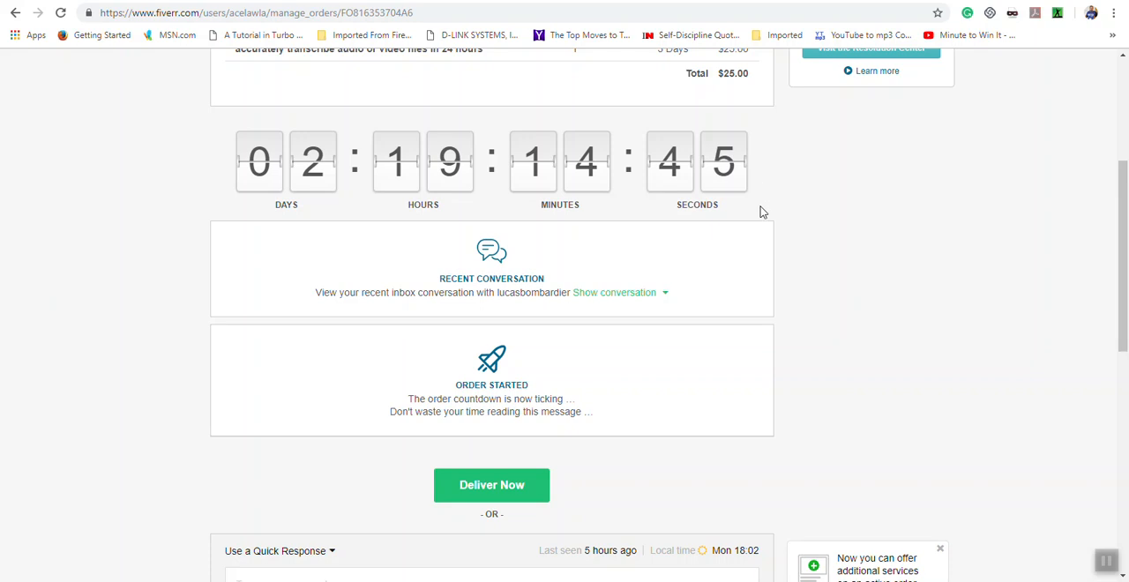
scroll("down", 3)
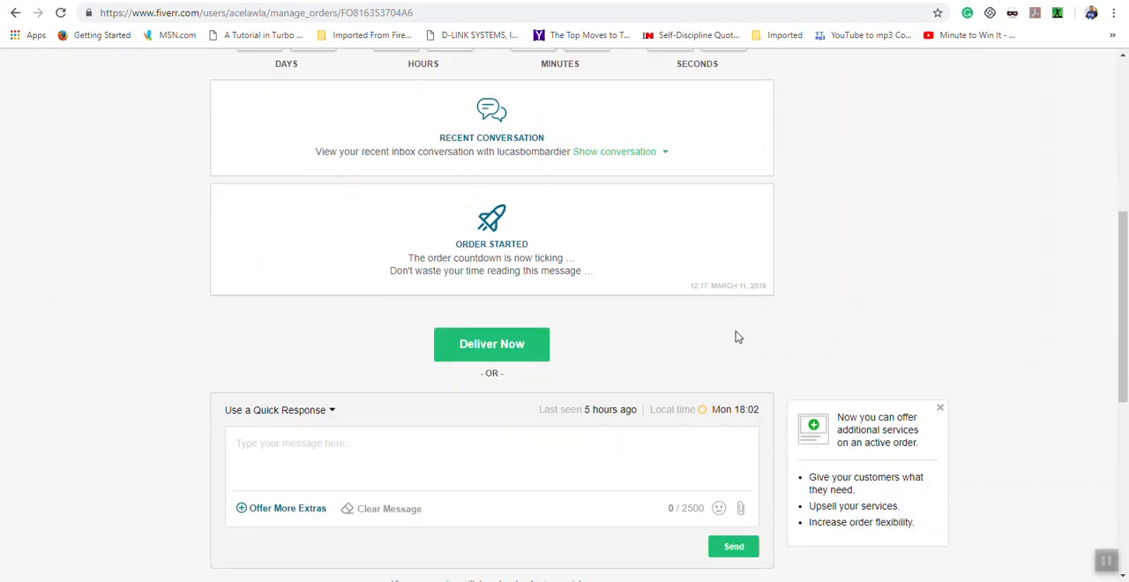
mouse_move(518, 332)
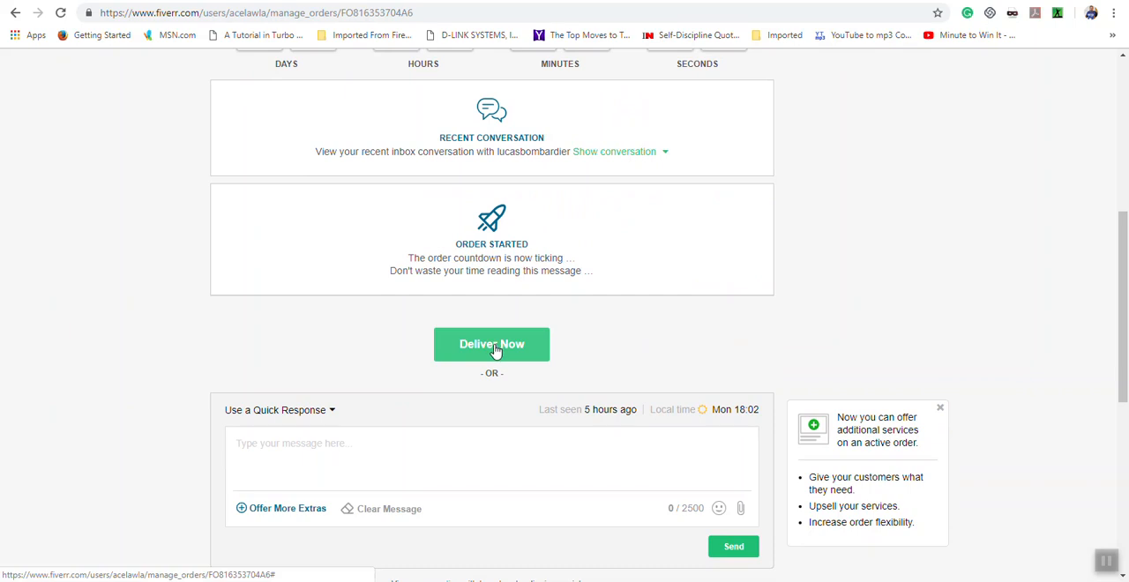
left_click(490, 344)
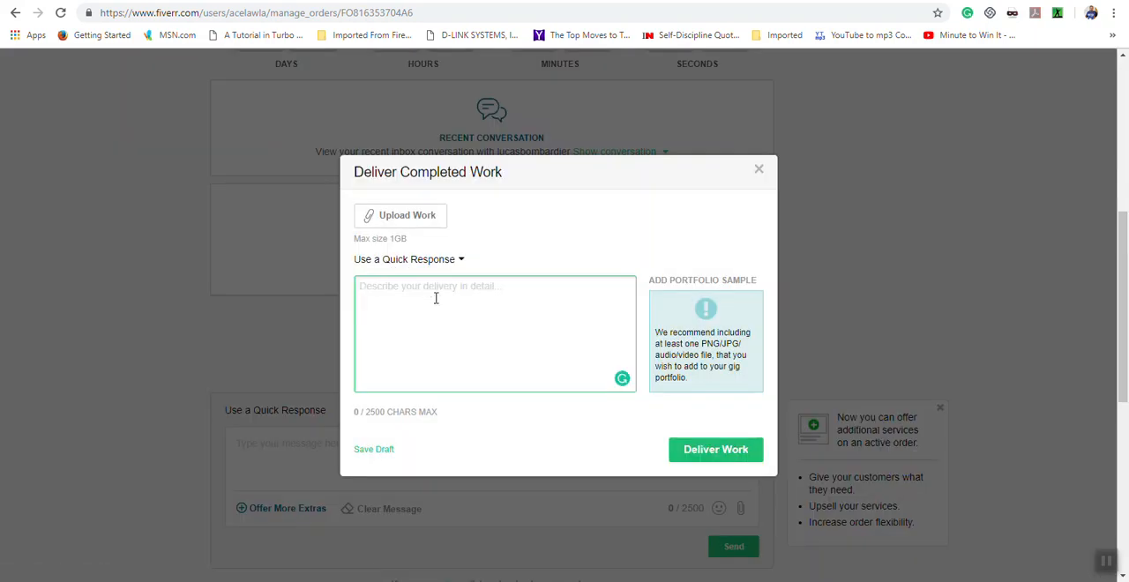
mouse_move(402, 229)
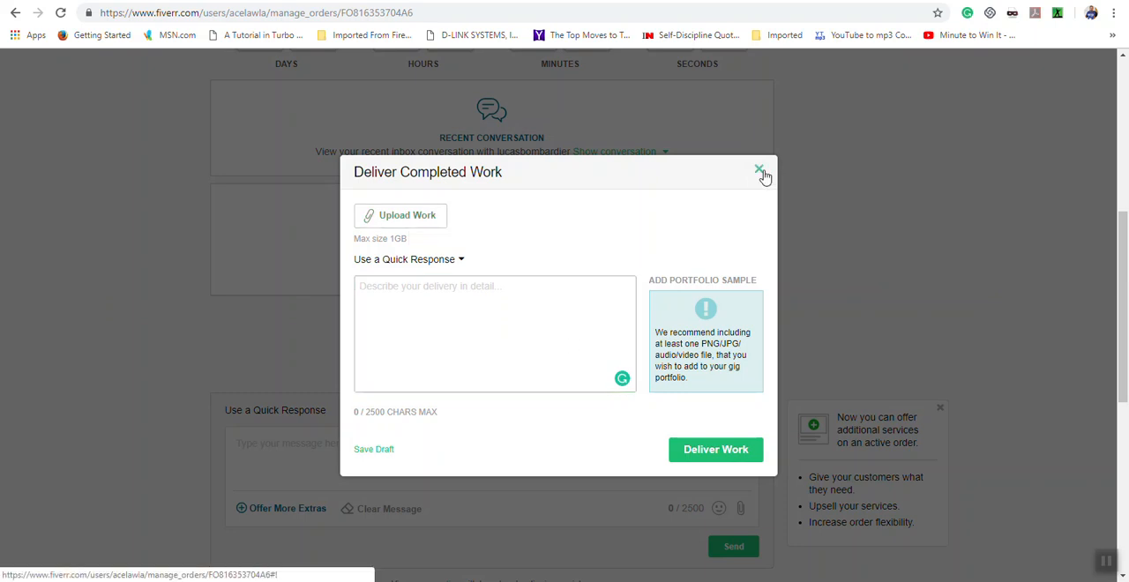
left_click(758, 167)
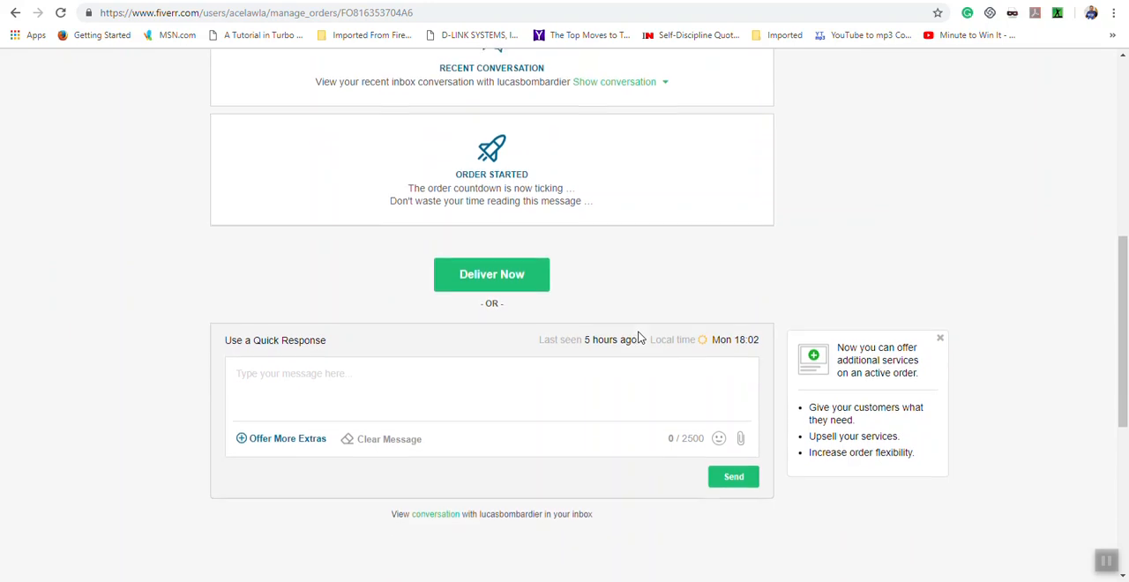